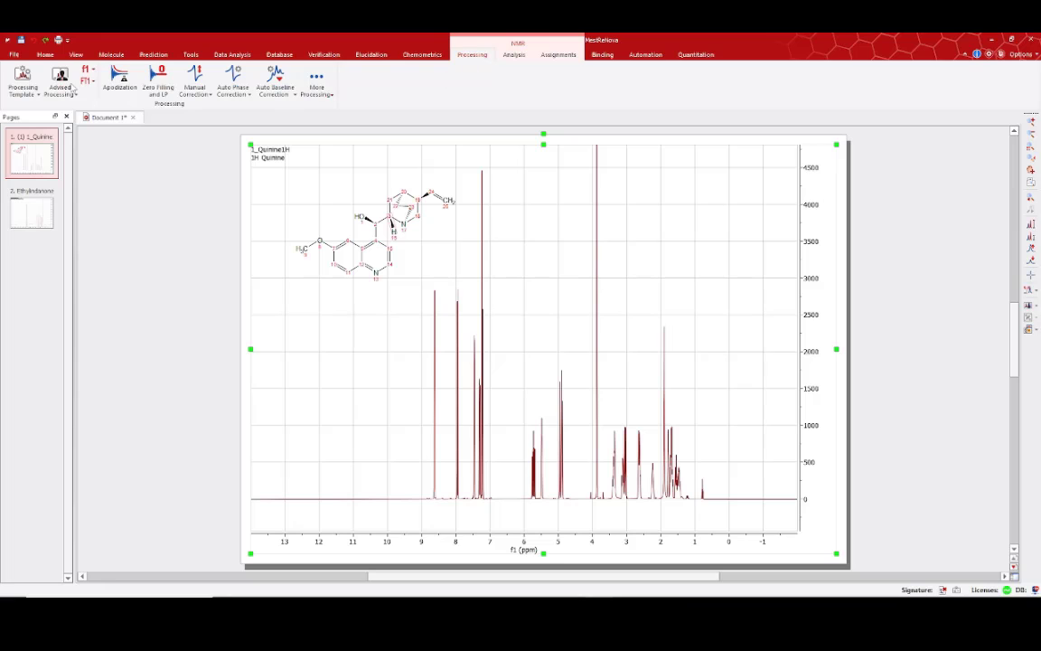
# Bring up the Processing Template settings over the quinine 1H spectrum.
pyautogui.click(22, 81)
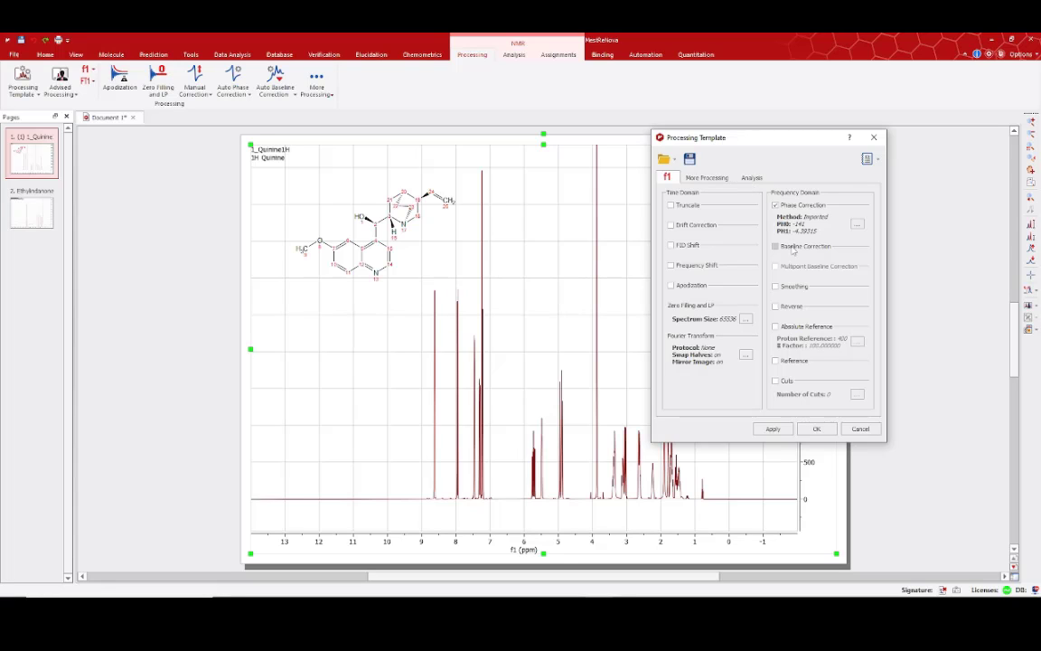
# Enable Baseline Correction and automatic Multiplet Analysis in the template, then start saving it as a file.
pyautogui.click(776, 245)
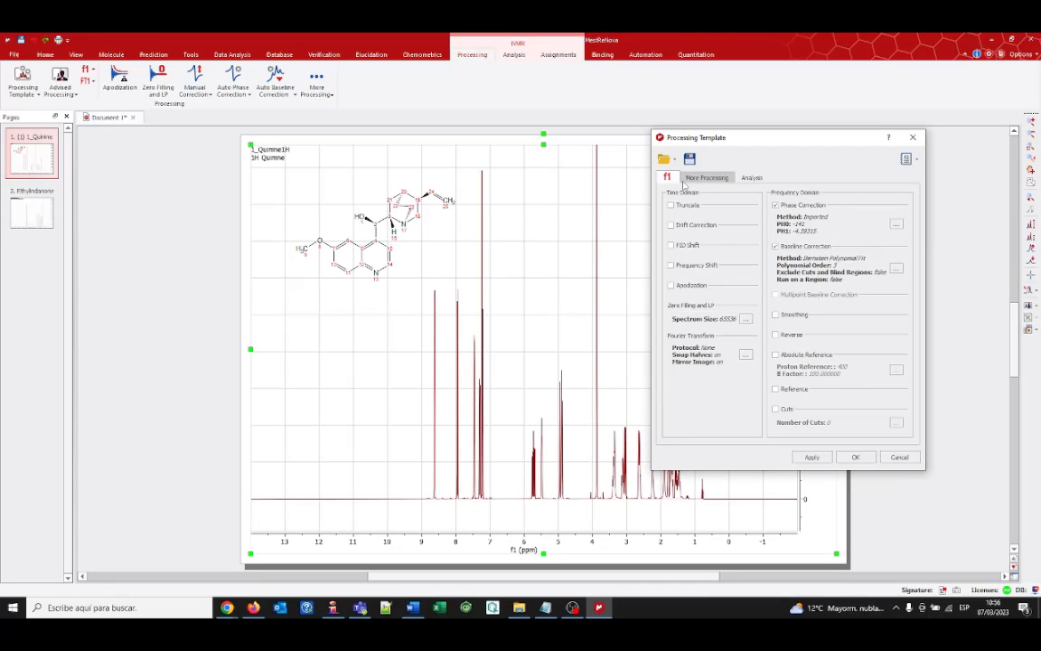
pyautogui.click(752, 177)
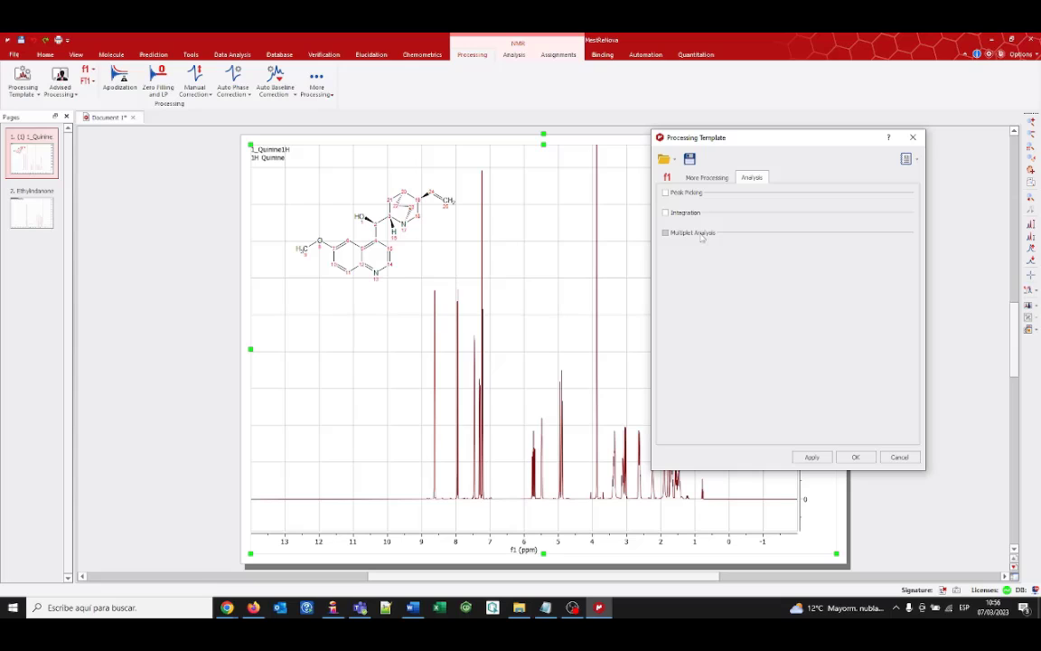
pyautogui.click(665, 231)
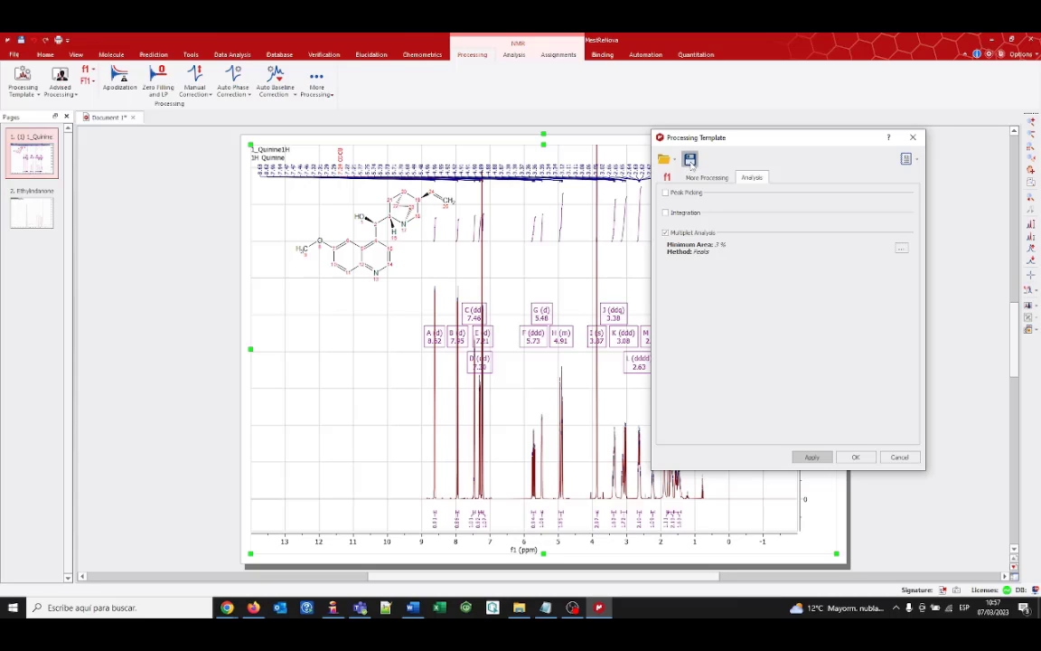
pyautogui.click(691, 159)
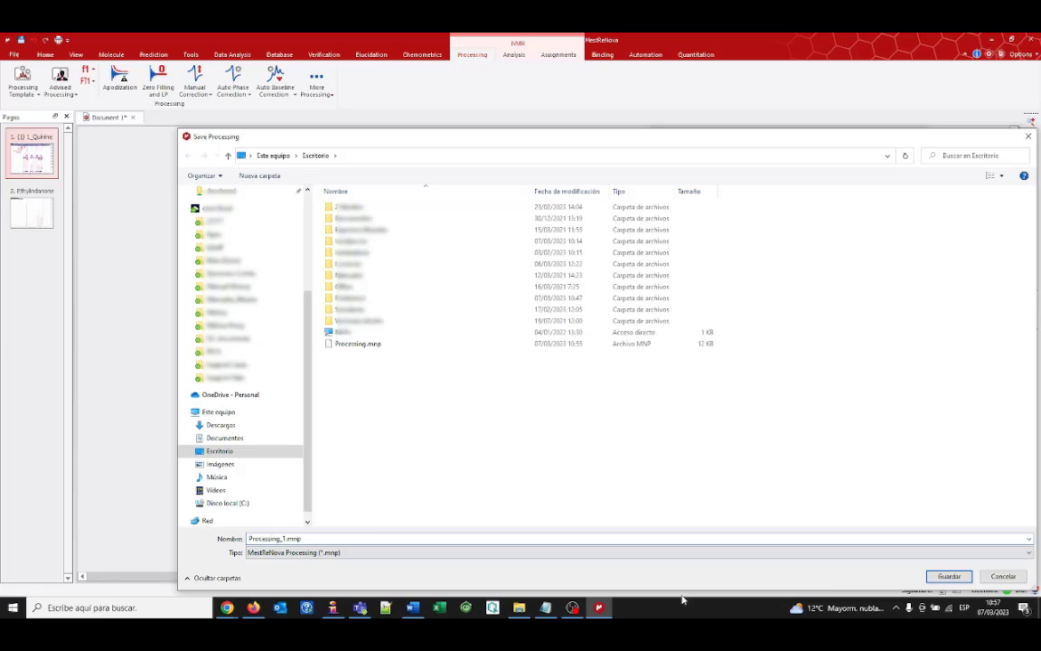
# Confirm saving the template as Processing_1.mnp.
pyautogui.click(947, 575)
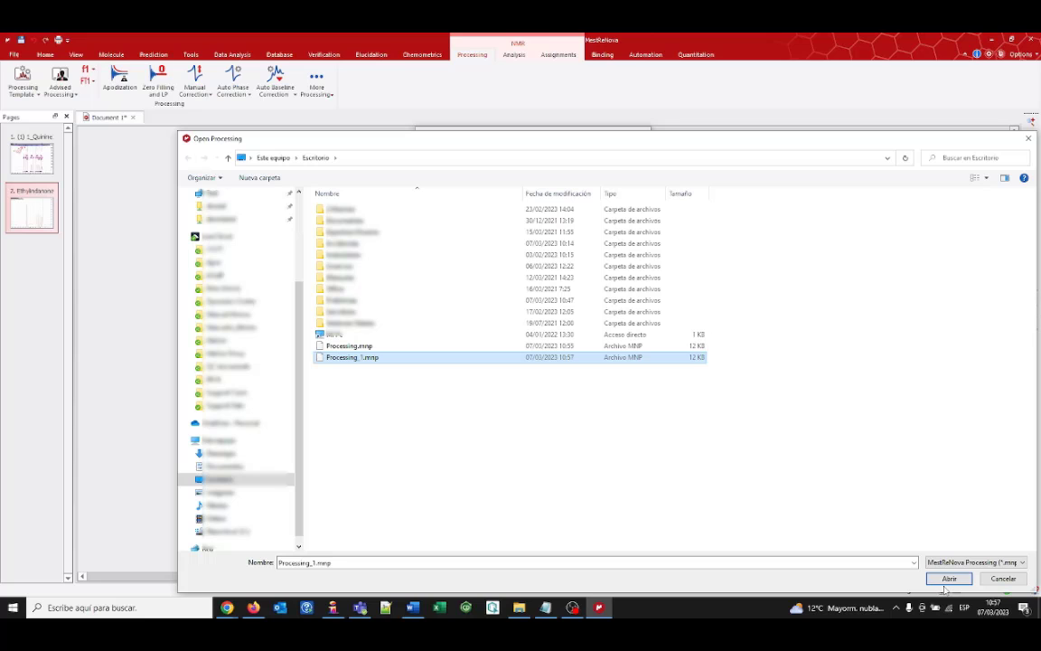
# Load Processing_1.mnp and apply it to the ethylindanone spectrum, then review its Analysis options.
pyautogui.click(950, 579)
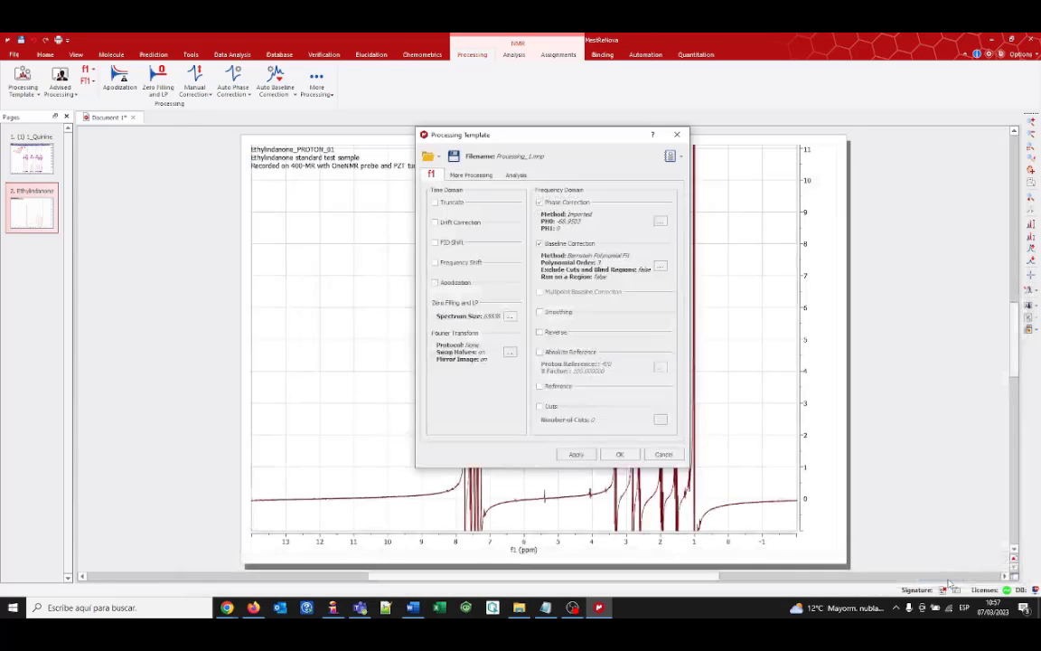
pyautogui.click(575, 454)
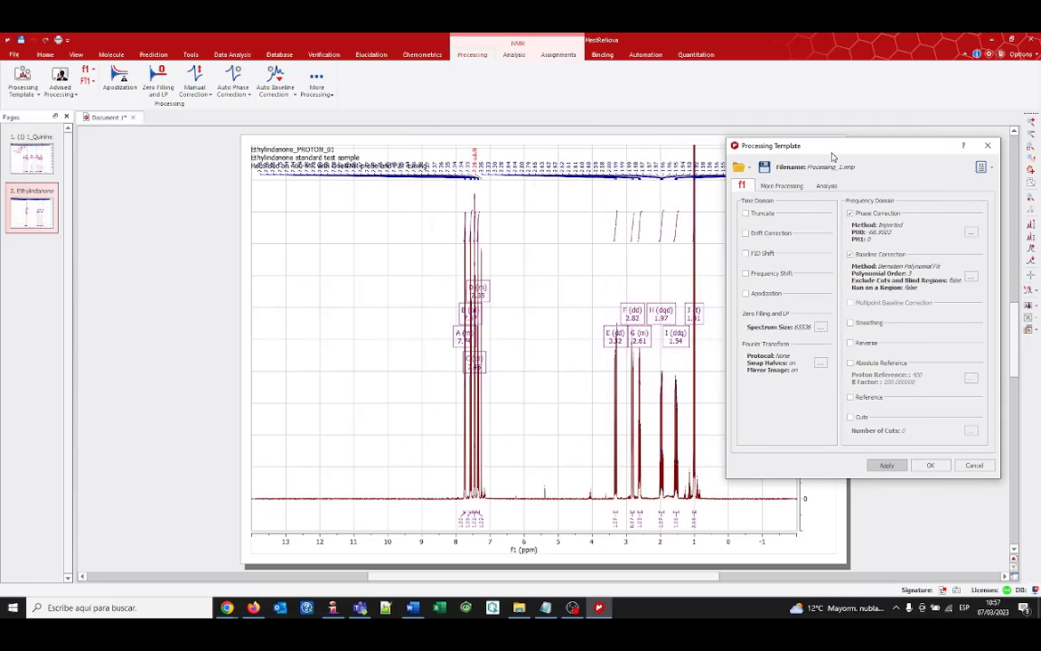
pyautogui.moveTo(654, 376)
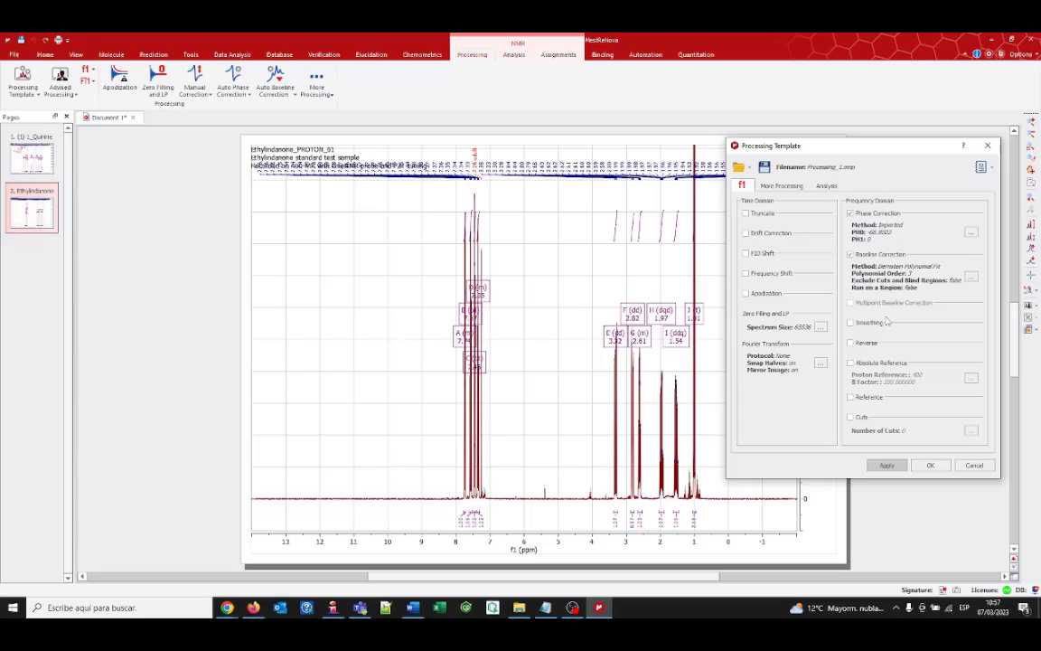
pyautogui.click(826, 185)
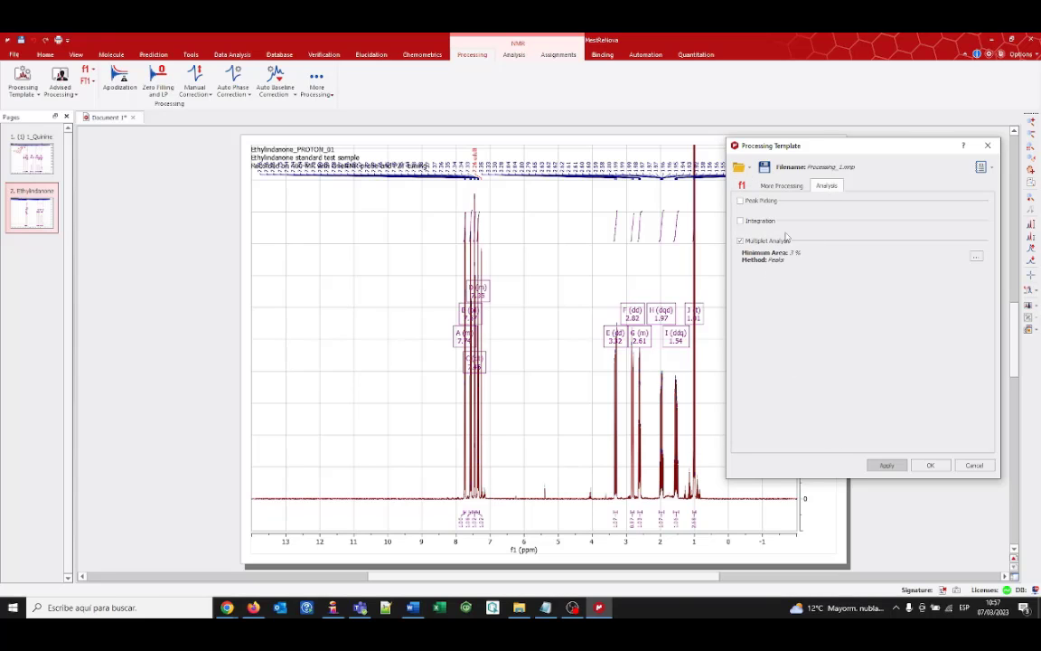